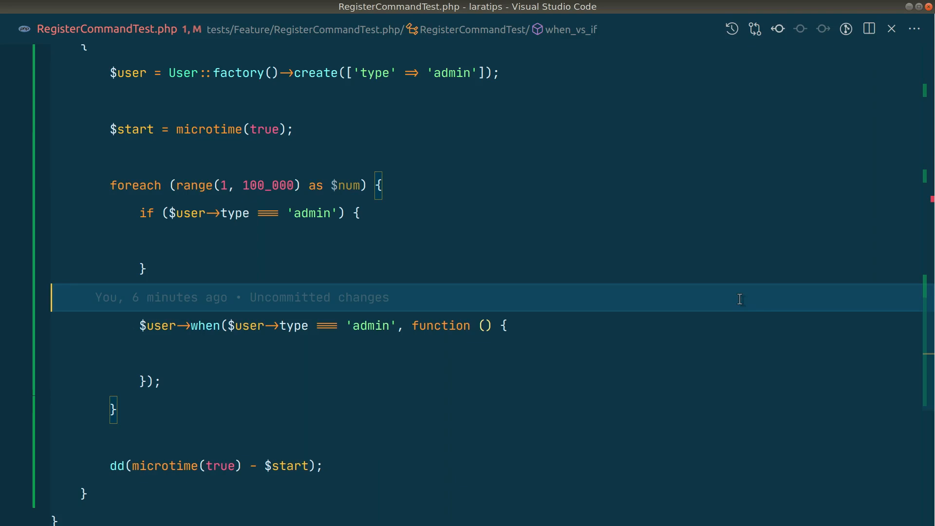
{"action": "mouse_move", "coordinate": [143, 216]}
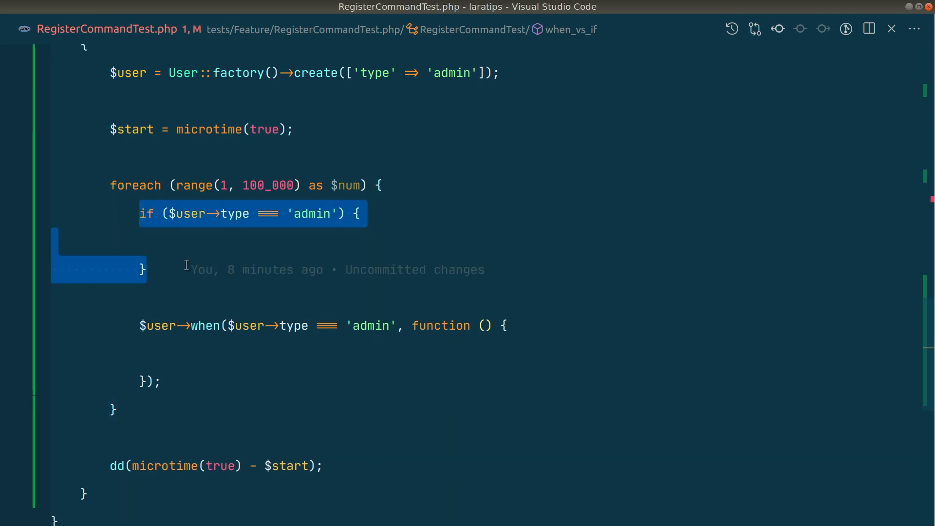
{"action": "mouse_move", "coordinate": [205, 325]}
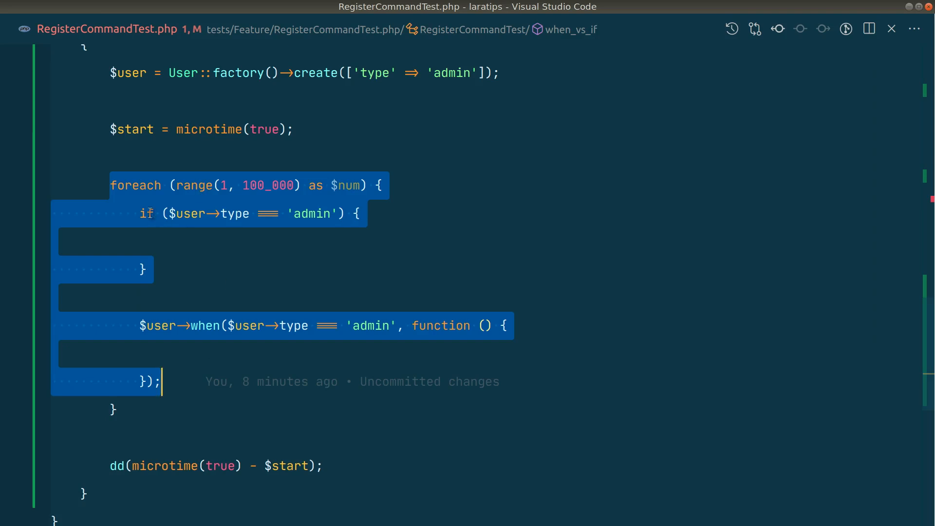
{"action": "mouse_move", "coordinate": [248, 326]}
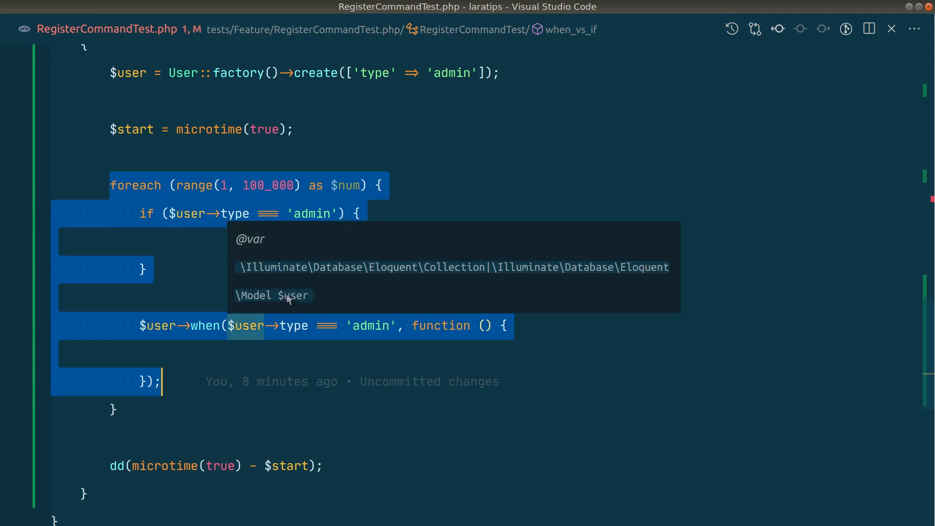
{"action": "mouse_move", "coordinate": [186, 382]}
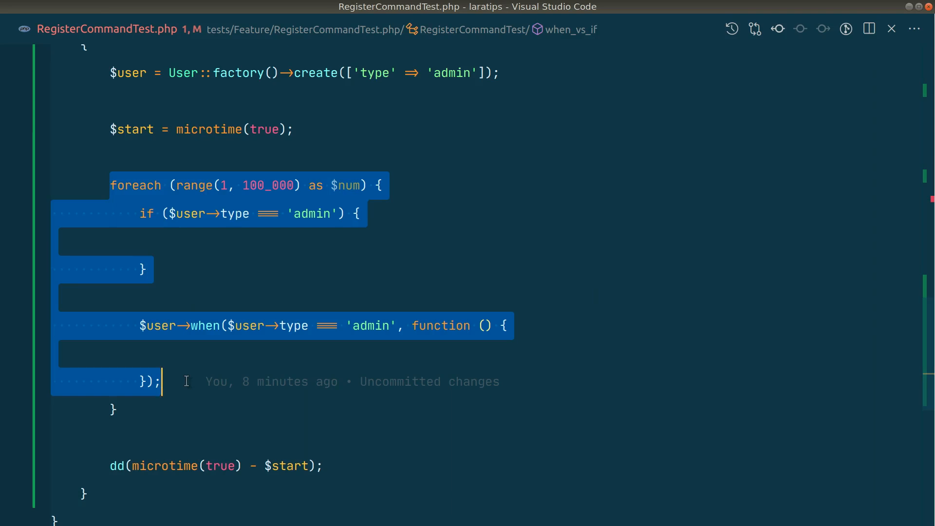
{"action": "mouse_move", "coordinate": [168, 335]}
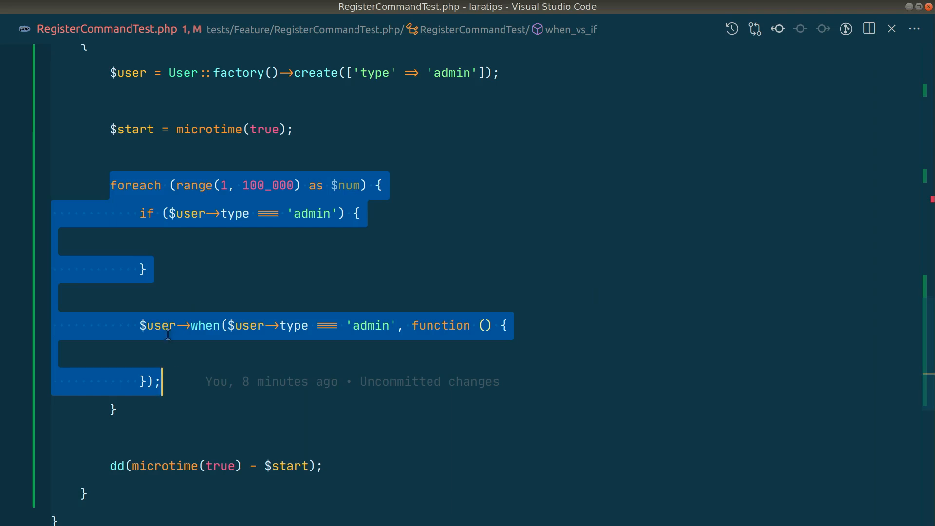
{"action": "mouse_move", "coordinate": [256, 353]}
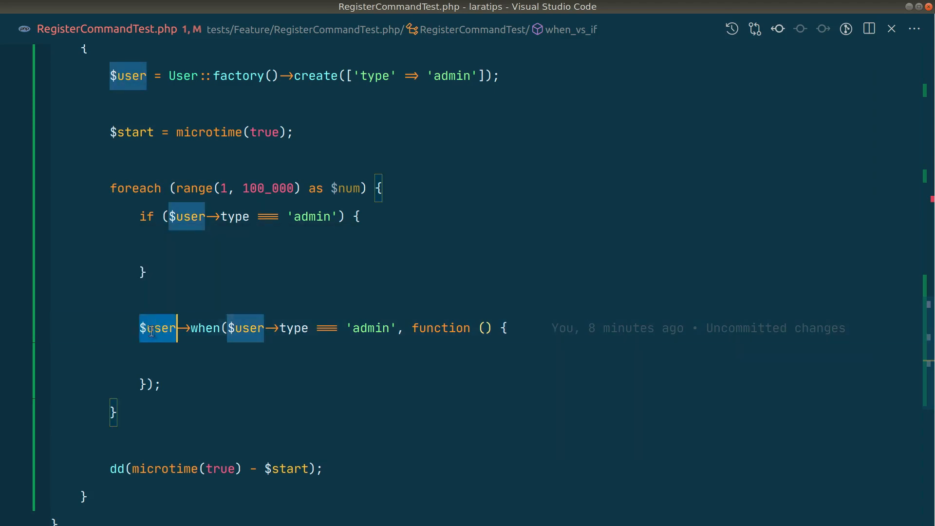
Step: Pick out the when call, open app/Models/User.php, and try a when symbol search
{"action": "double_click", "coordinate": [205, 329]}
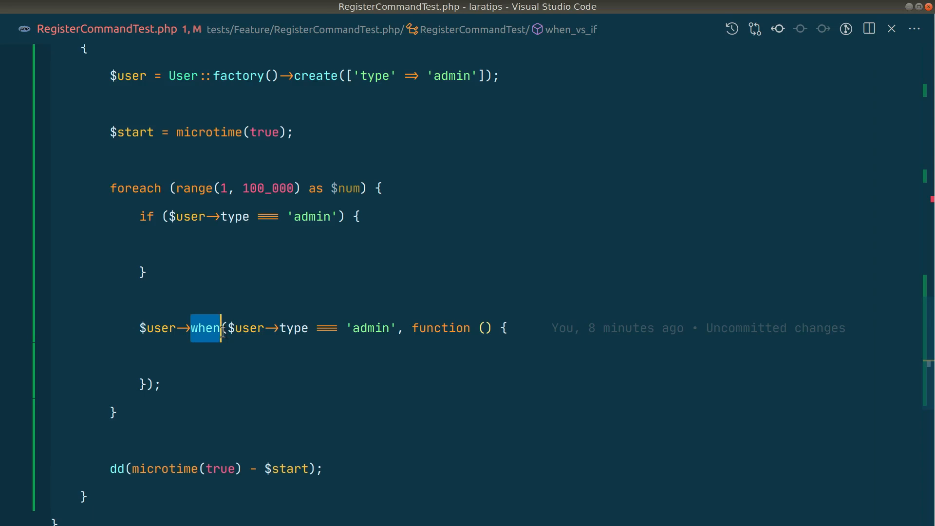
{"action": "mouse_move", "coordinate": [284, 361]}
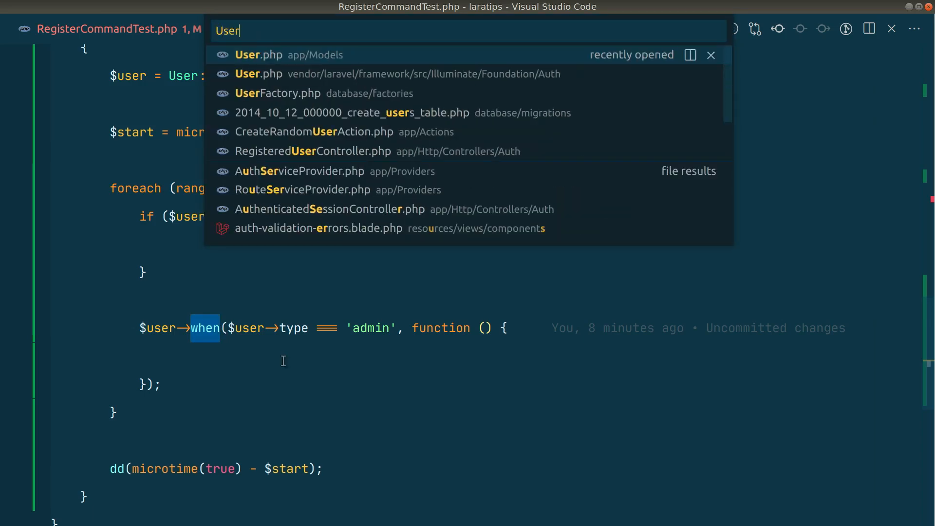
{"action": "left_click", "coordinate": [289, 54]}
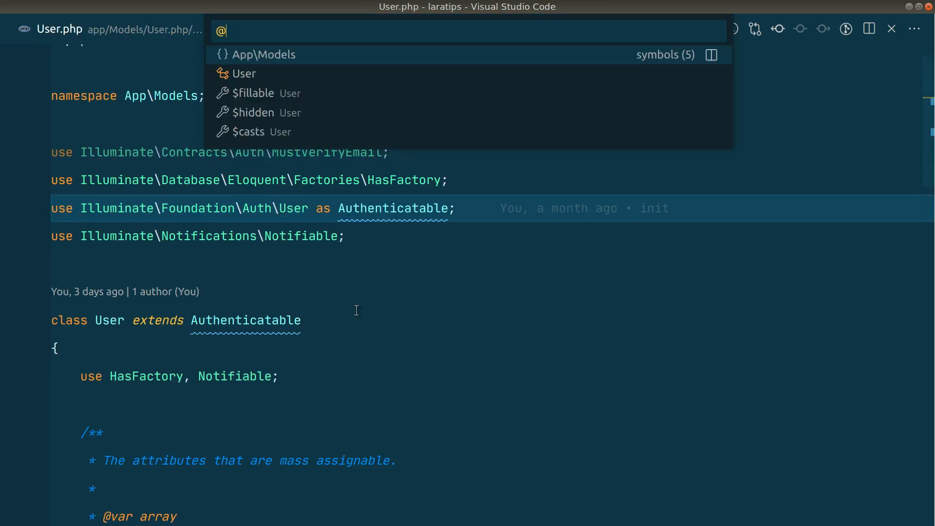
{"action": "type", "text": "when"}
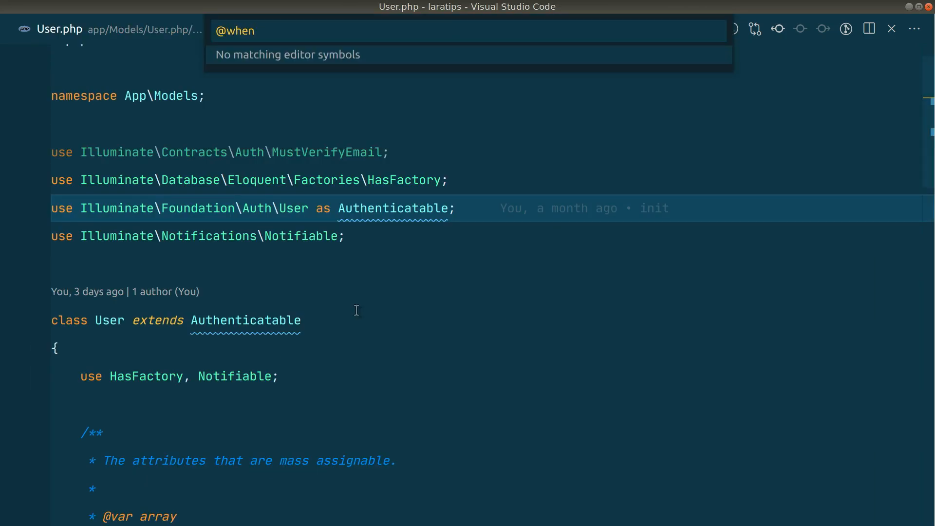
{"action": "key", "text": "Escape"}
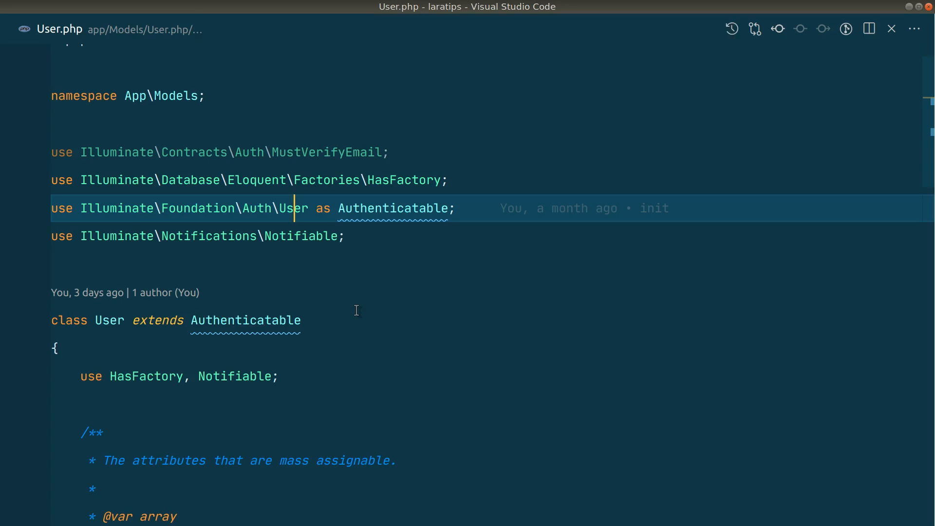
{"action": "mouse_move", "coordinate": [300, 168]}
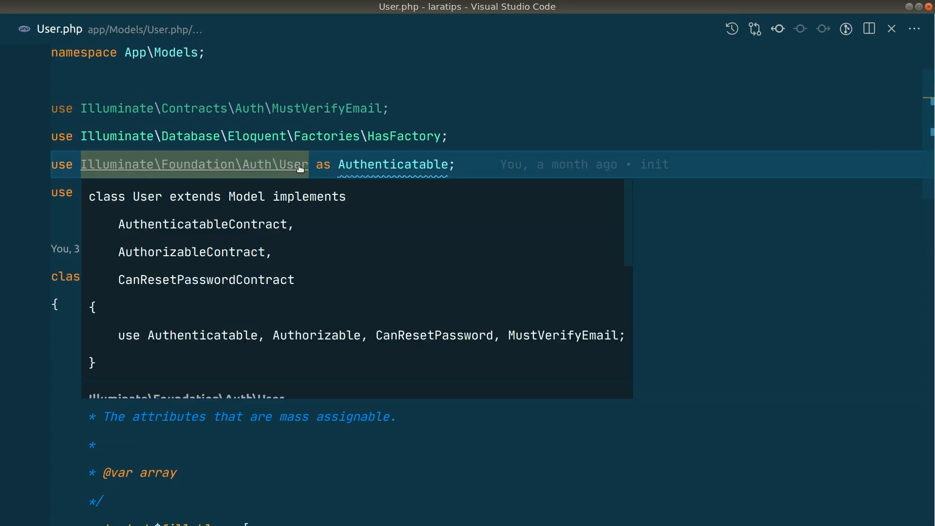
{"action": "mouse_move", "coordinate": [296, 164]}
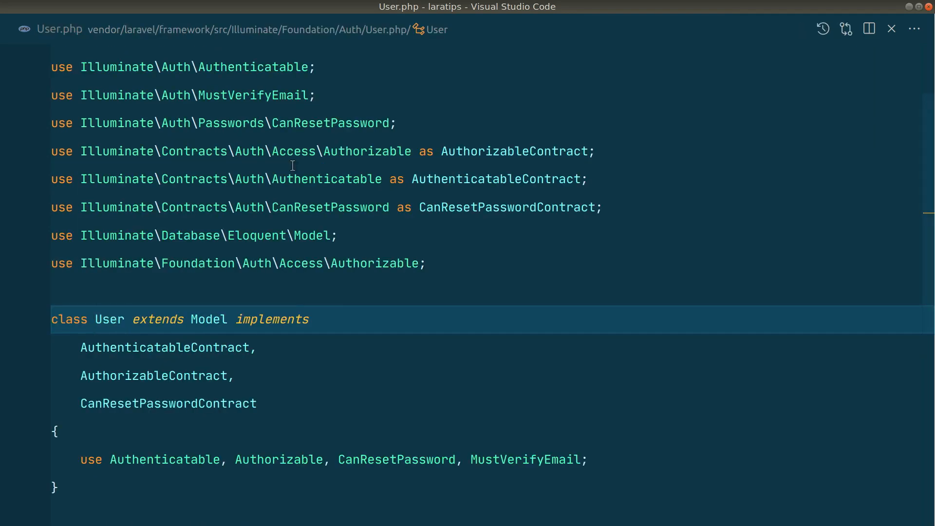
{"action": "scroll", "scroll_direction": "down", "scroll_amount": 3}
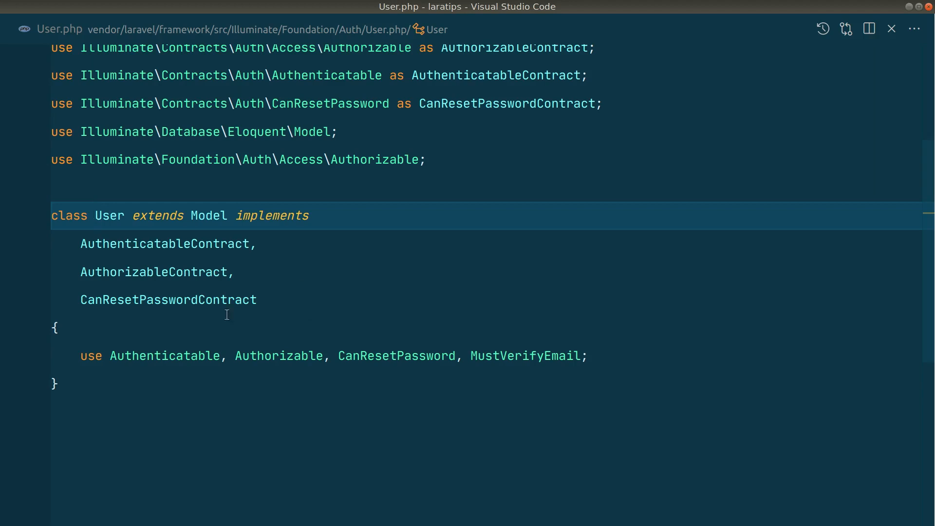
{"action": "left_click_drag", "start_coordinate": [110, 356], "coordinate": [558, 355]}
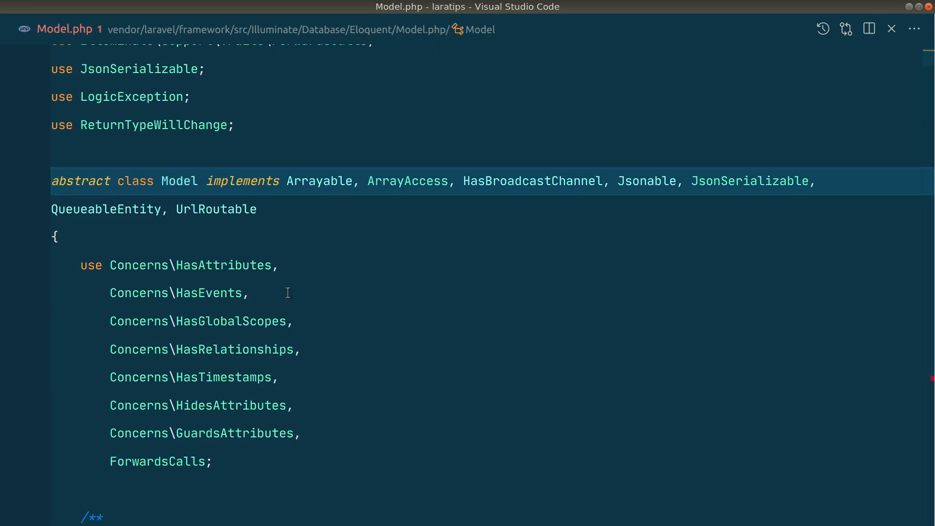
{"action": "type", "text": "@when"}
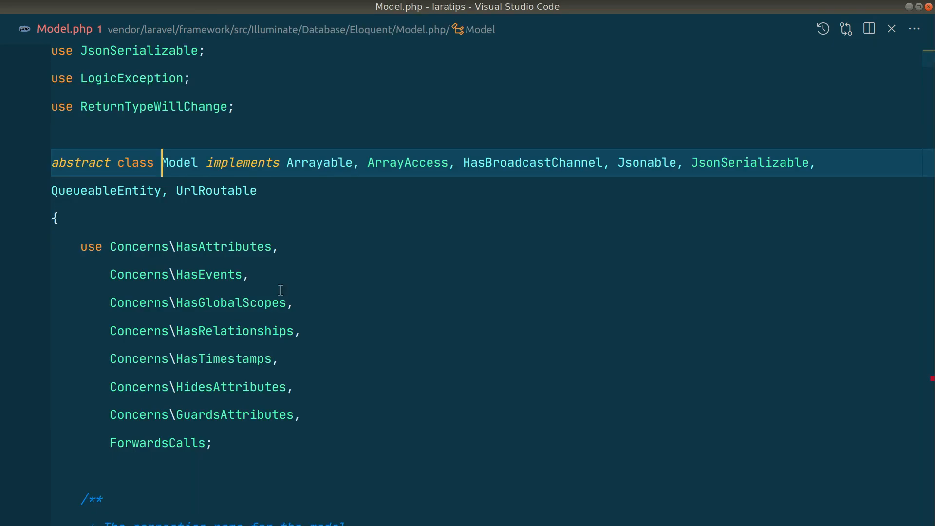
{"action": "left_click_drag", "start_coordinate": [80, 247], "coordinate": [212, 443]}
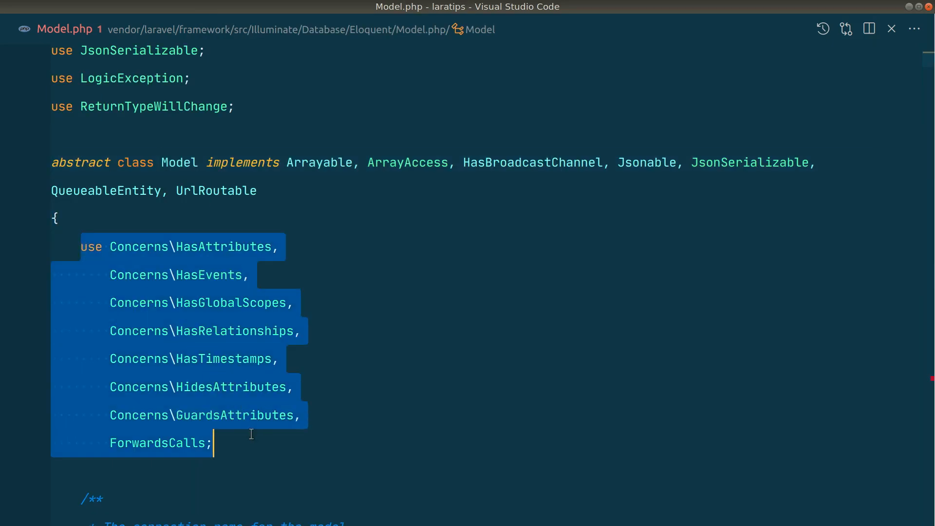
{"action": "left_click", "coordinate": [191, 217]}
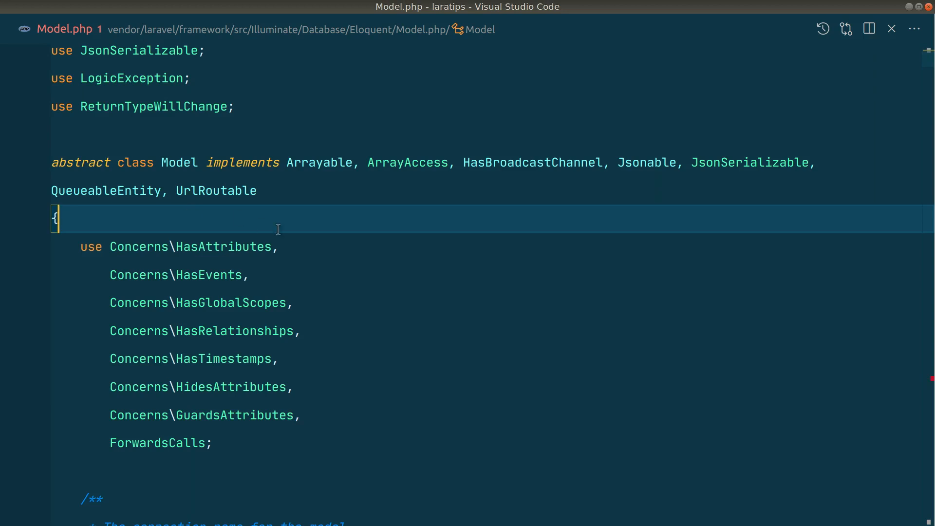
{"action": "mouse_move", "coordinate": [287, 235]}
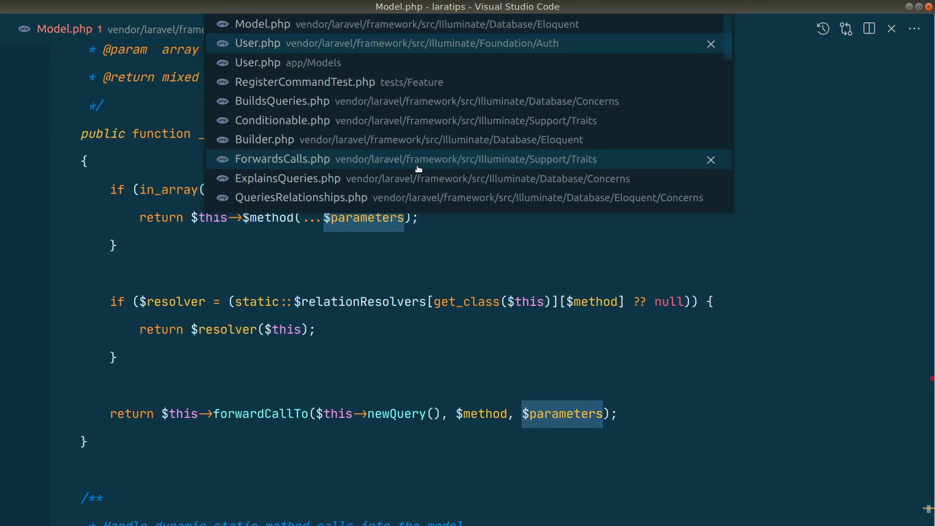
Step: Type dd($method, $parameters); above the return forwardCallTo line in Model's __call
{"action": "left_click", "coordinate": [305, 82]}
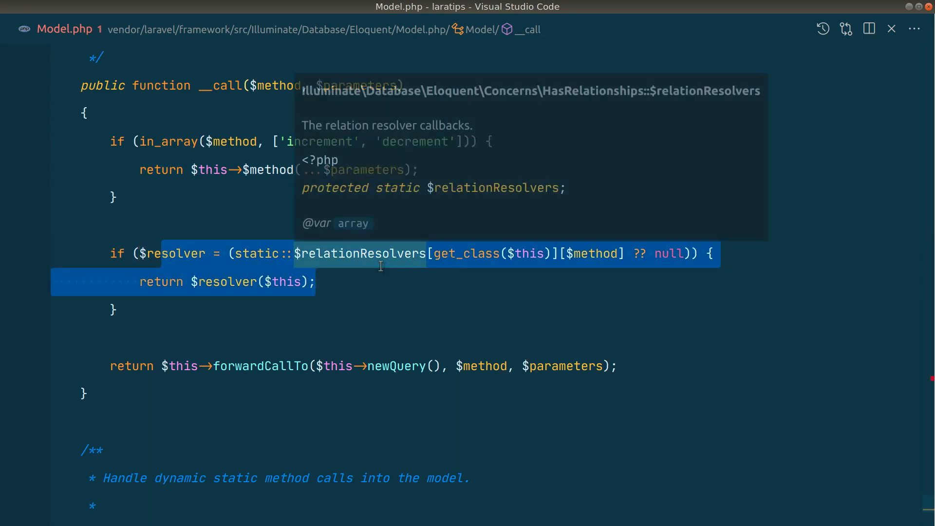
{"action": "mouse_move", "coordinate": [366, 295]}
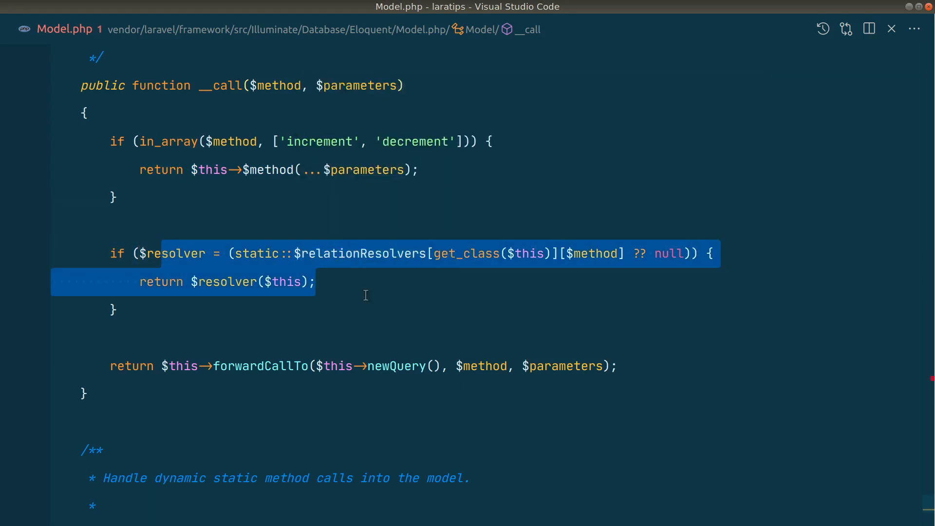
{"action": "scroll", "scroll_direction": "down", "scroll_amount": 3}
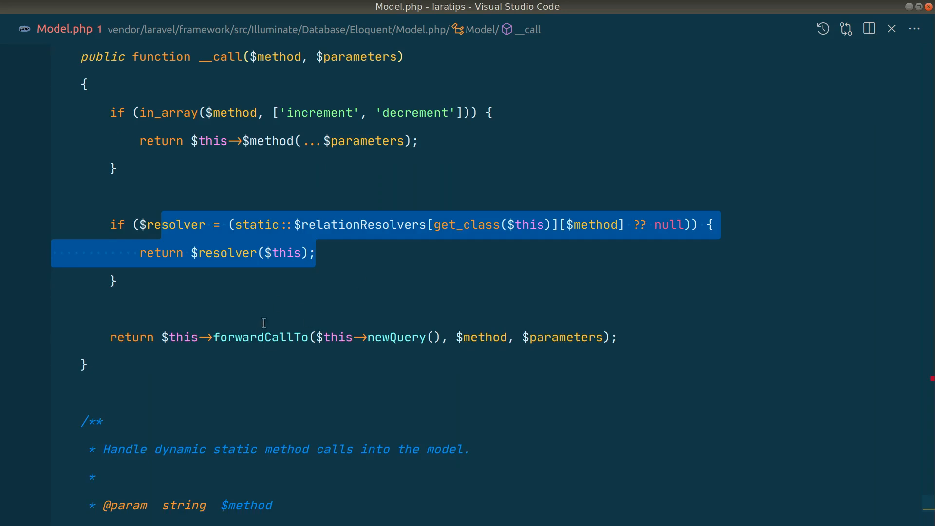
{"action": "mouse_move", "coordinate": [465, 286]}
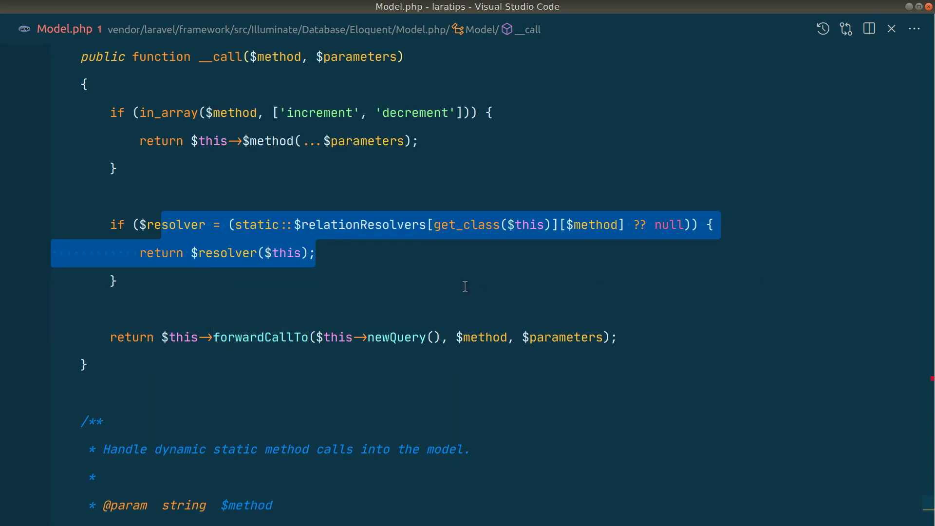
{"action": "type", "text": "dd()"}
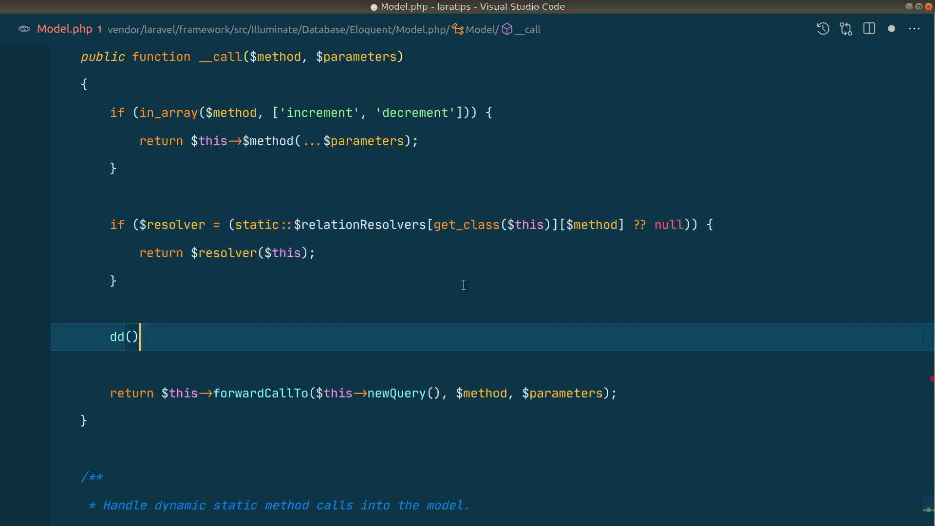
{"action": "type", "text": ";"}
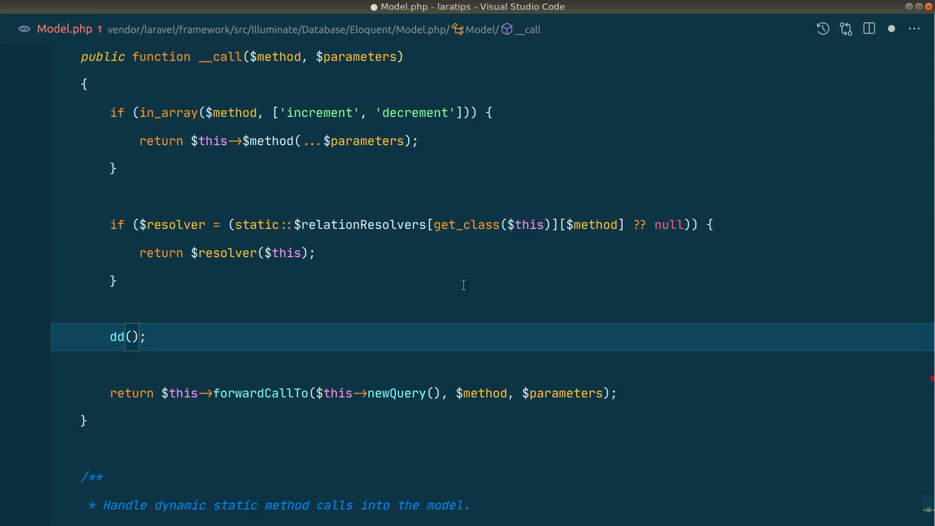
{"action": "type", "text": "$method, $parameters"}
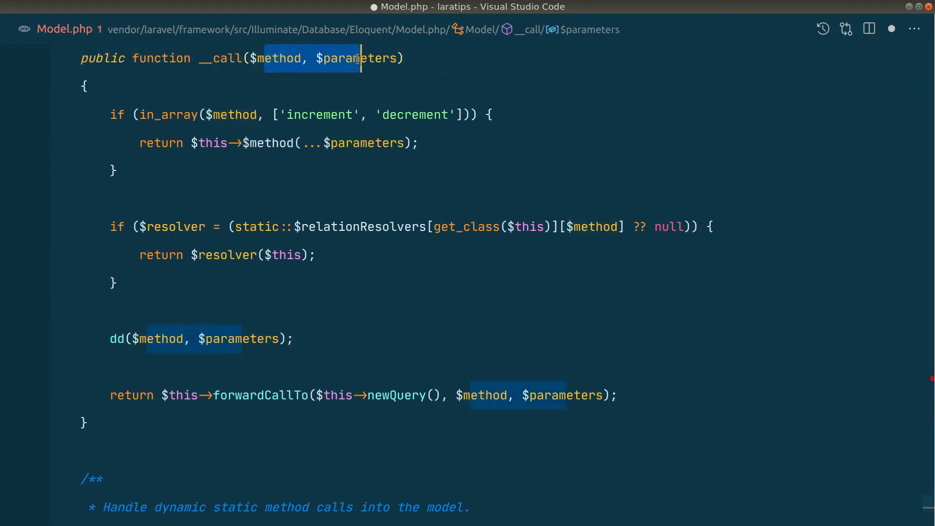
{"action": "key", "text": "Ctrl+P"}
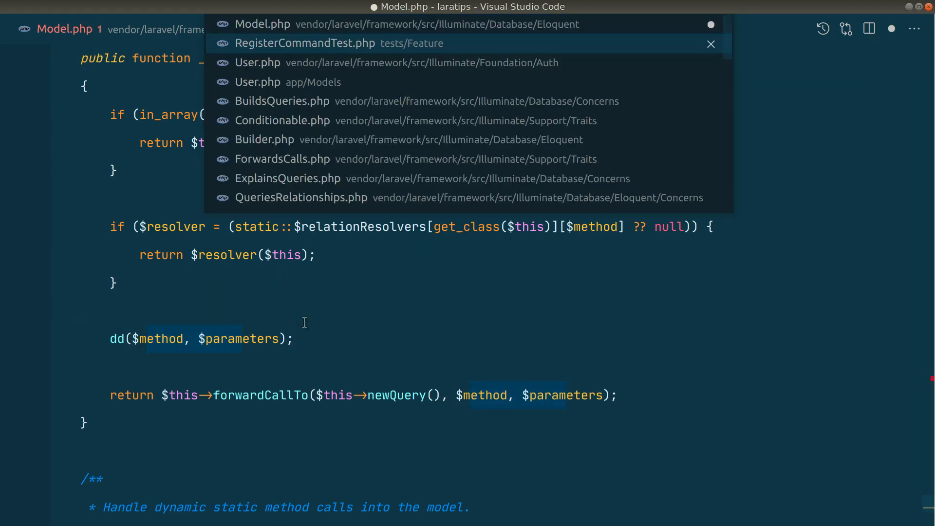
Step: Run the when_vs_if test from RegisterCommandTest.php and select the dumped method name 'when'
{"action": "left_click", "coordinate": [304, 43]}
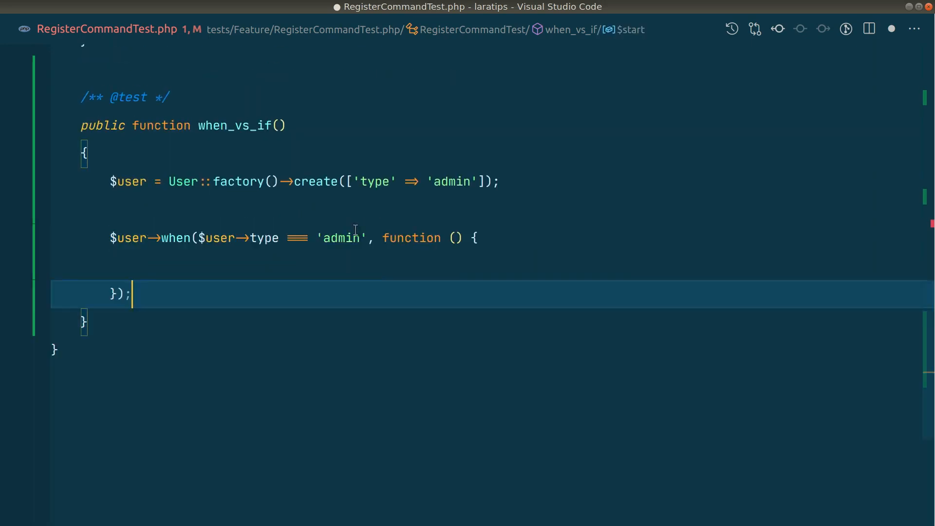
{"action": "mouse_move", "coordinate": [244, 125]}
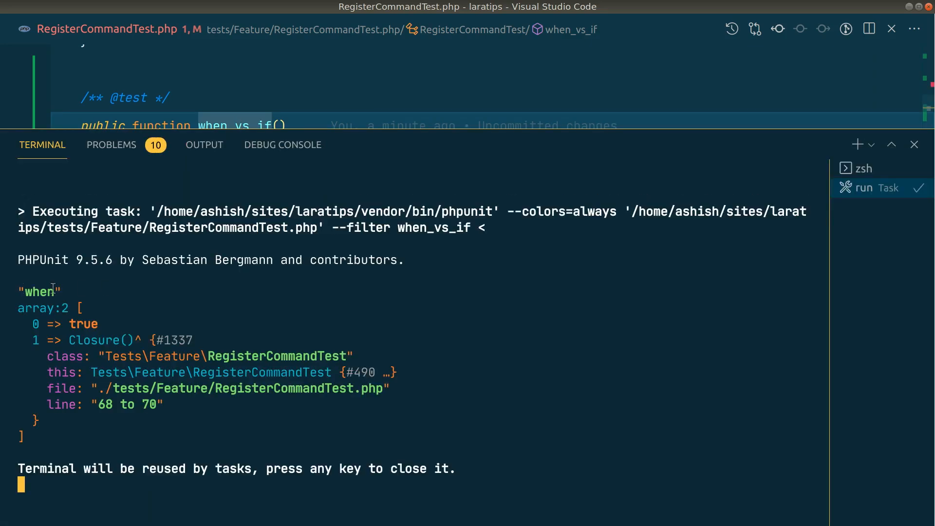
{"action": "double_click", "coordinate": [38, 292]}
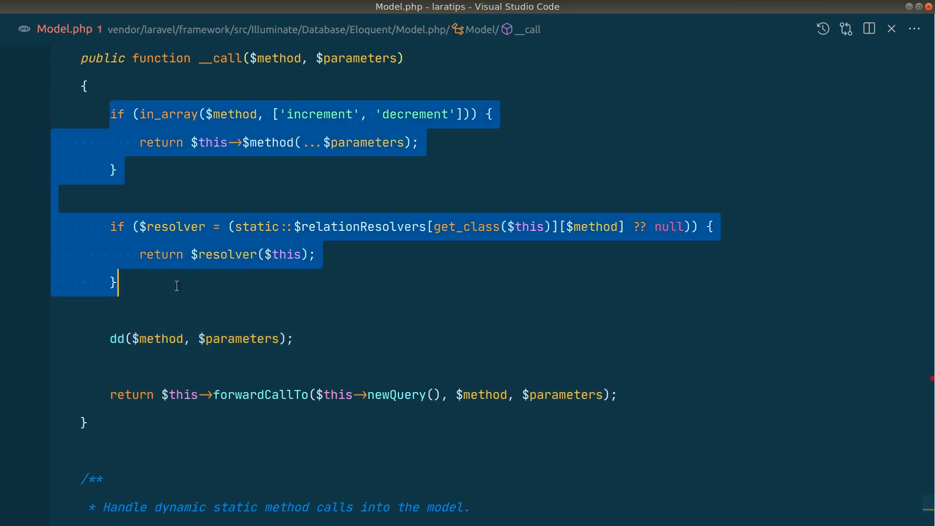
{"action": "mouse_move", "coordinate": [337, 346]}
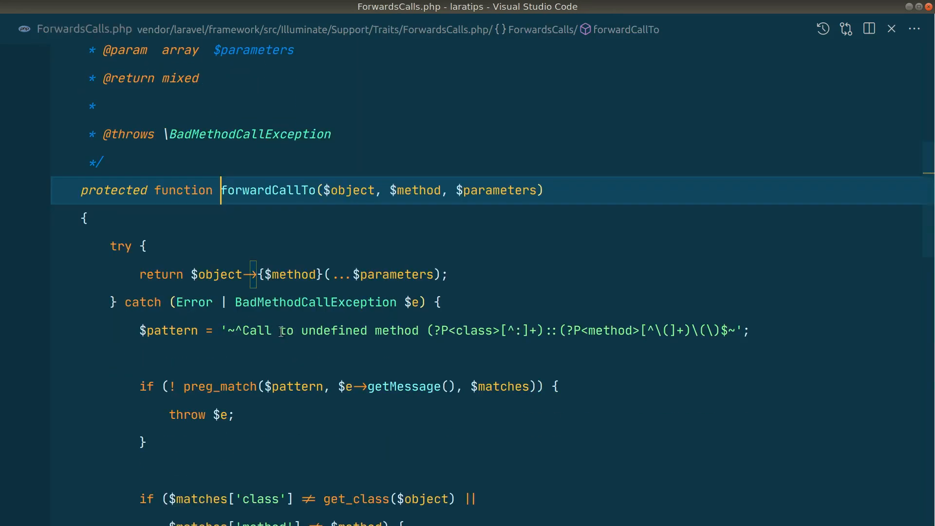
Step: Delete the dd line, highlight $method in __call, and jump to forwardCallTo's definition
{"action": "double_click", "coordinate": [217, 274]}
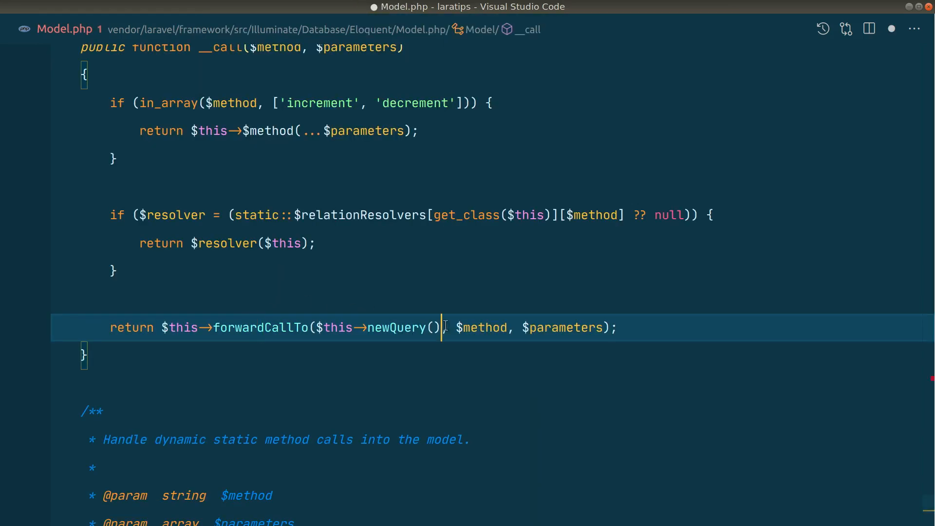
{"action": "double_click", "coordinate": [482, 328]}
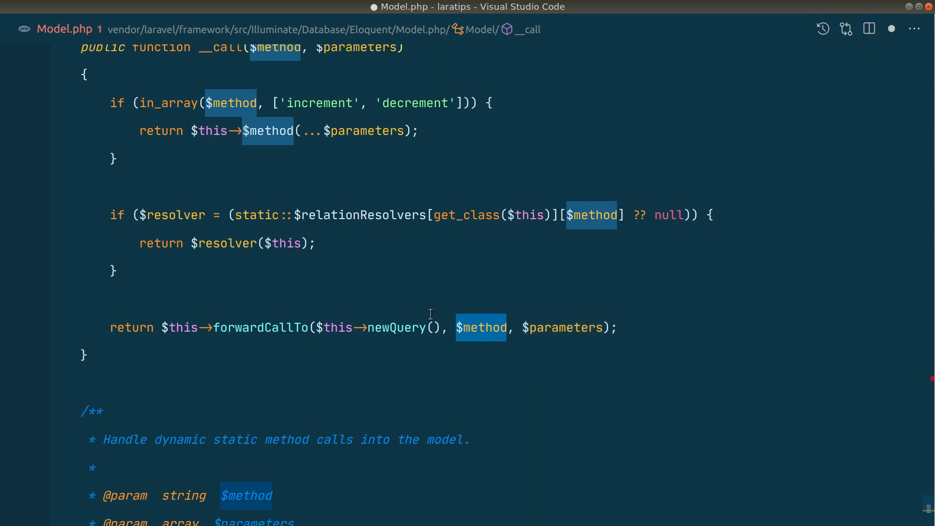
{"action": "left_click", "coordinate": [396, 328]}
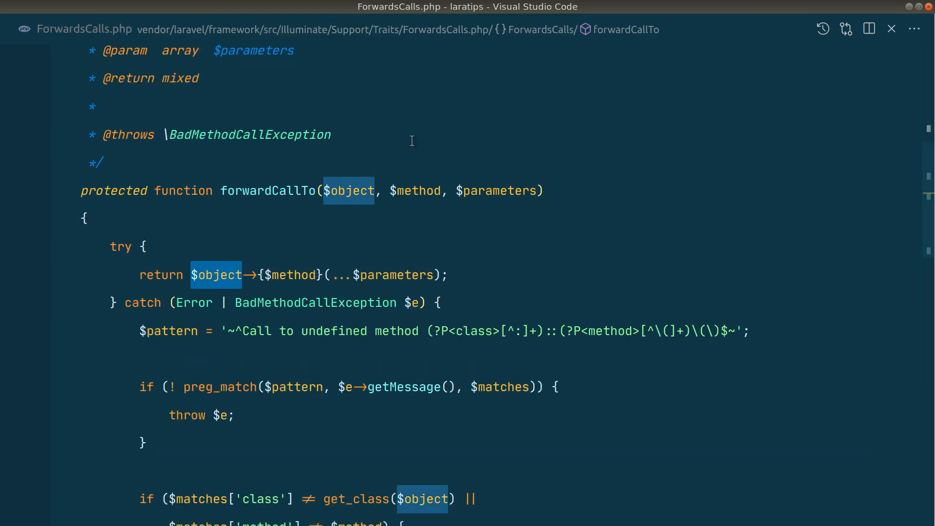
{"action": "mouse_move", "coordinate": [379, 280]}
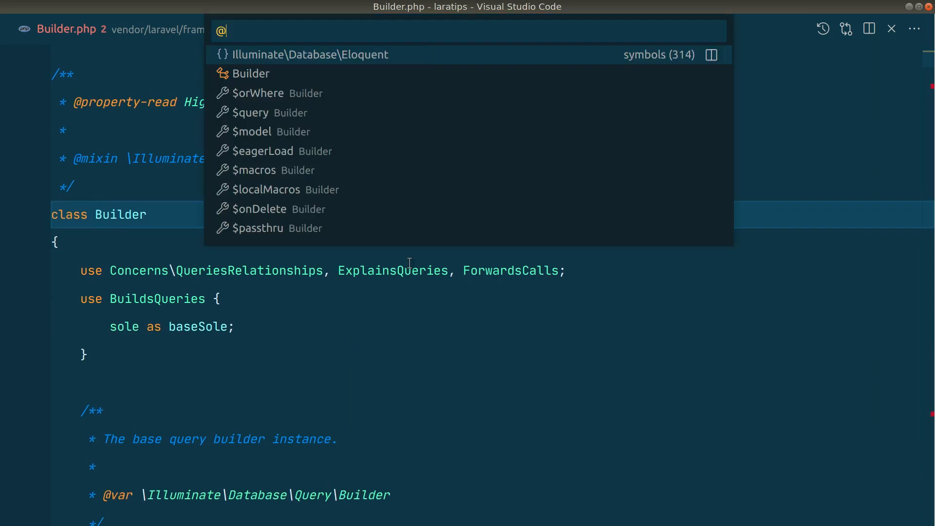
Step: Search Builder.php for when, follow BuildsQueries to Conditionable::when, and select its conditional body
{"action": "type", "text": "when"}
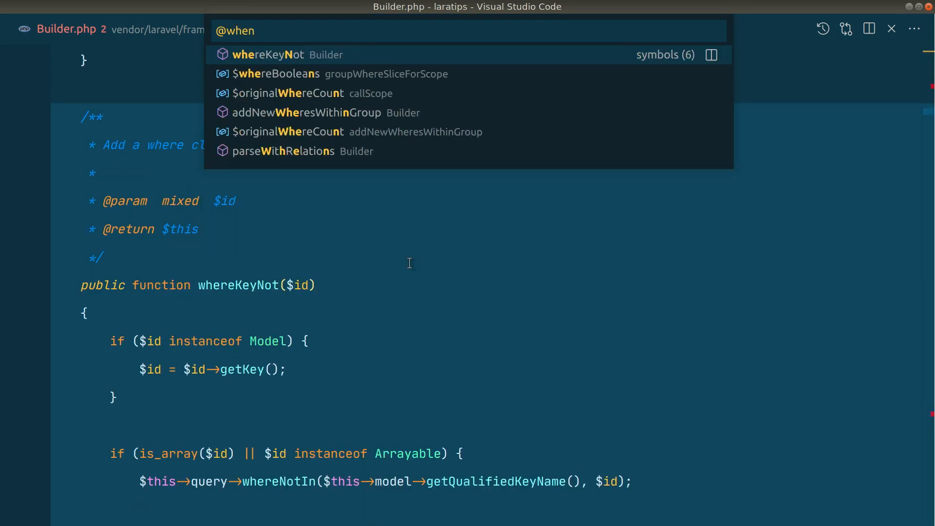
{"action": "mouse_move", "coordinate": [325, 81]}
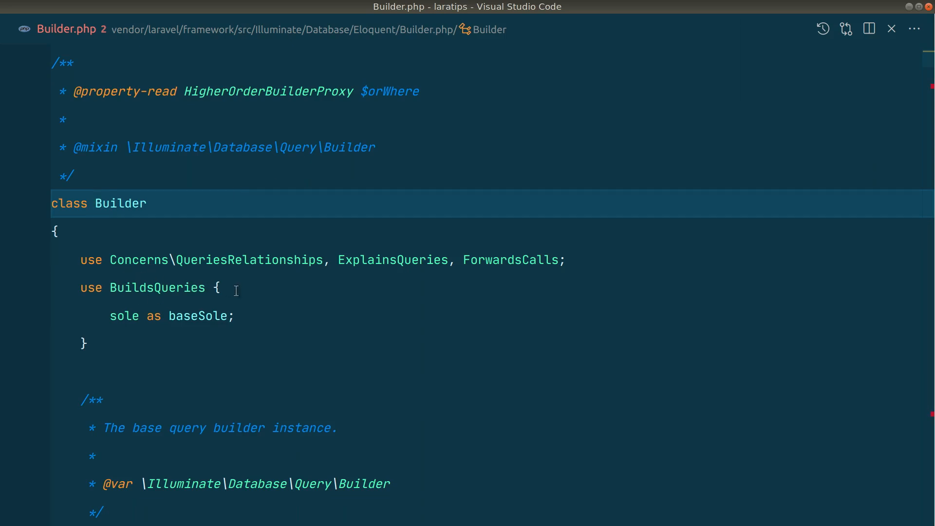
{"action": "mouse_move", "coordinate": [169, 291]}
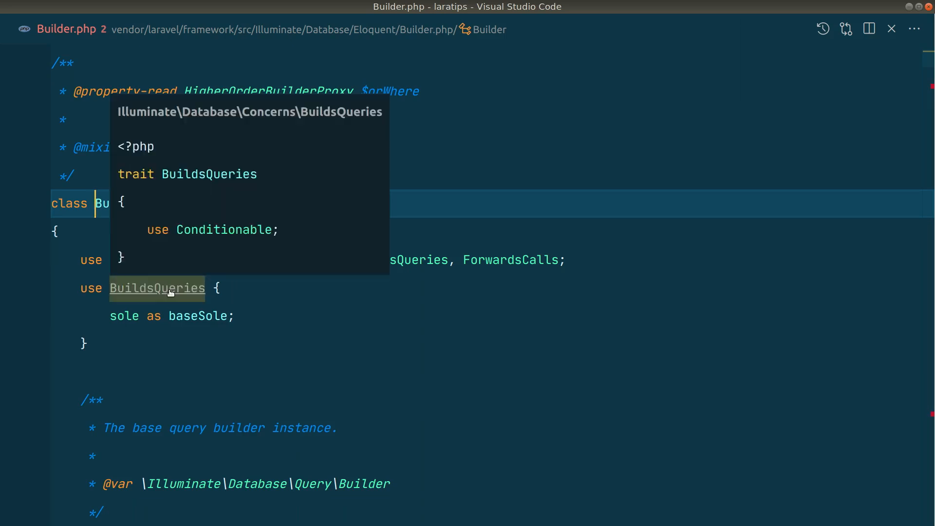
{"action": "left_click", "coordinate": [157, 287]}
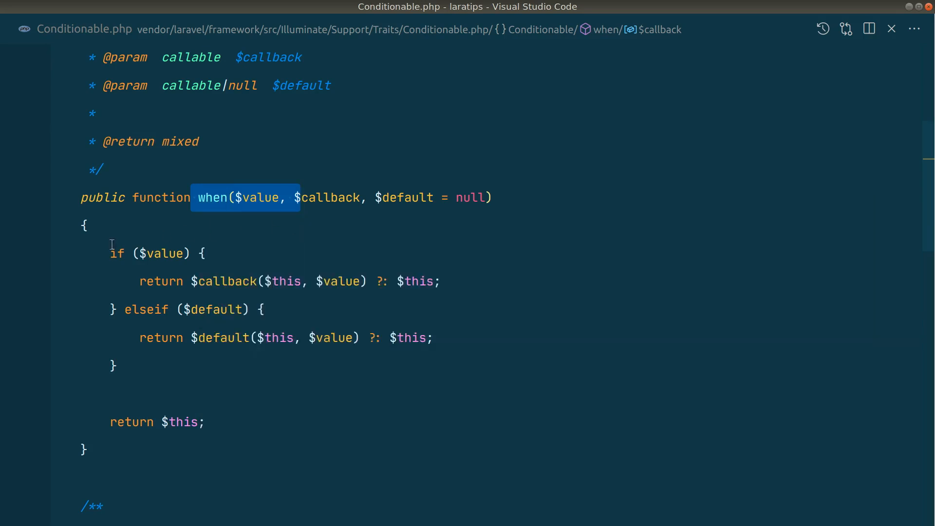
{"action": "left_click_drag", "start_coordinate": [110, 253], "coordinate": [204, 421]}
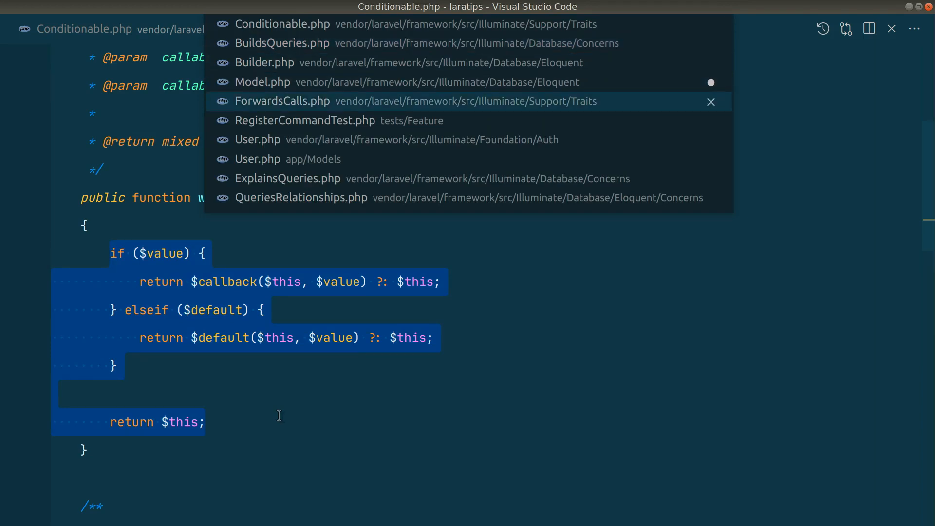
Step: Switch back to RegisterCommandTest.php to view the $user->type === 'admin' condition
{"action": "left_click", "coordinate": [305, 120]}
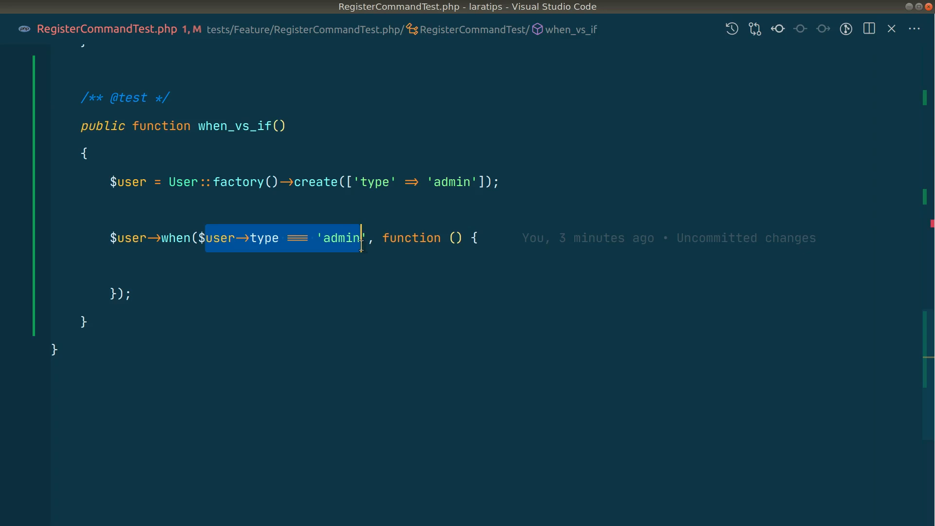
{"action": "mouse_move", "coordinate": [232, 294]}
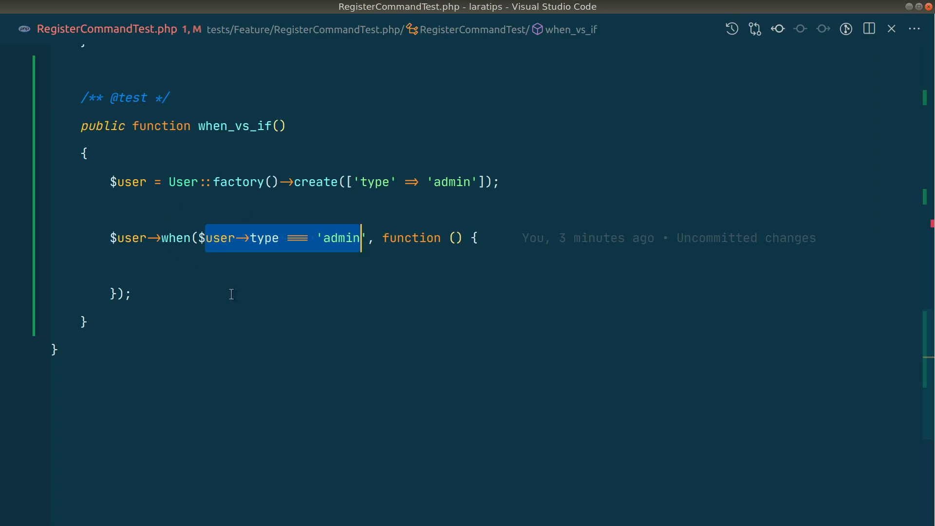